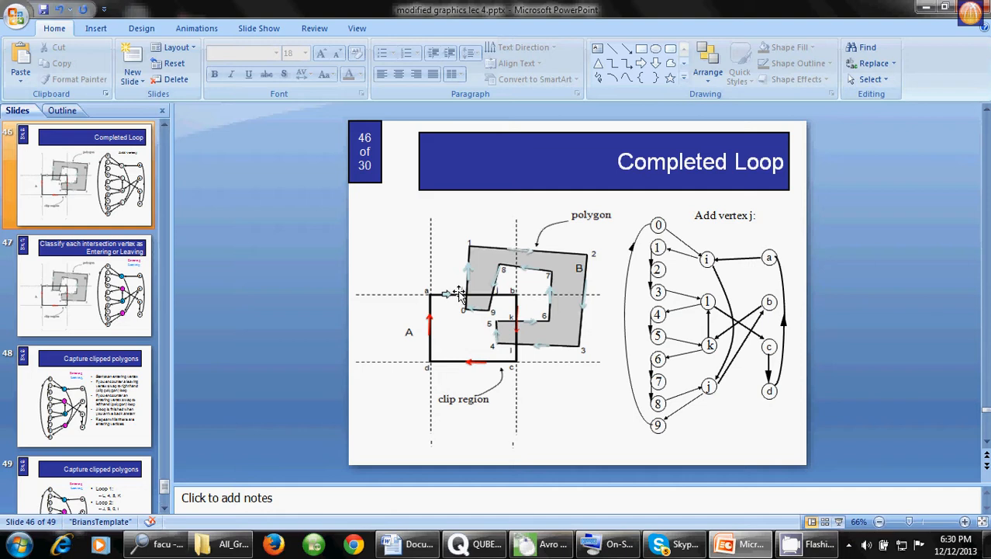
{"action": "mouse_move", "coordinate": [504, 345]}
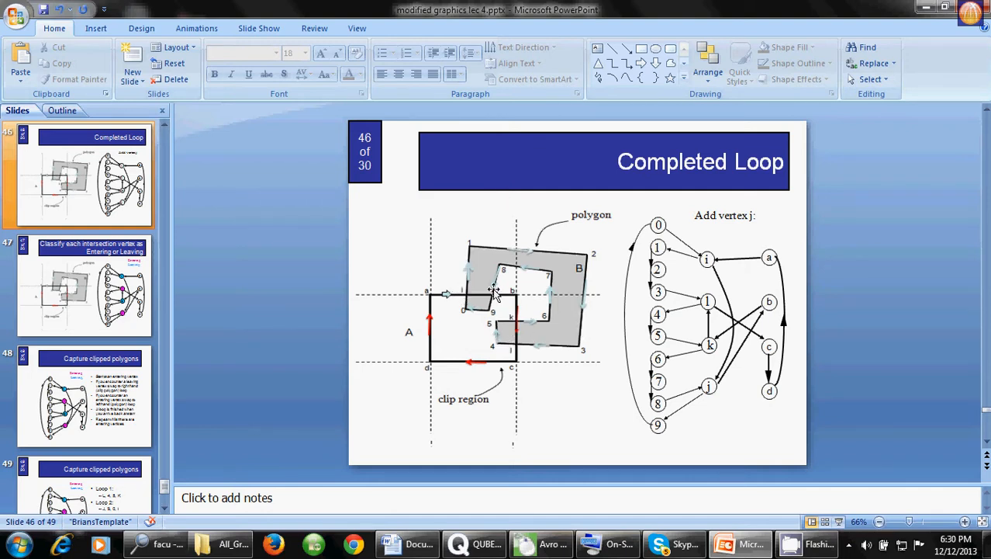
{"action": "mouse_move", "coordinate": [655, 240]}
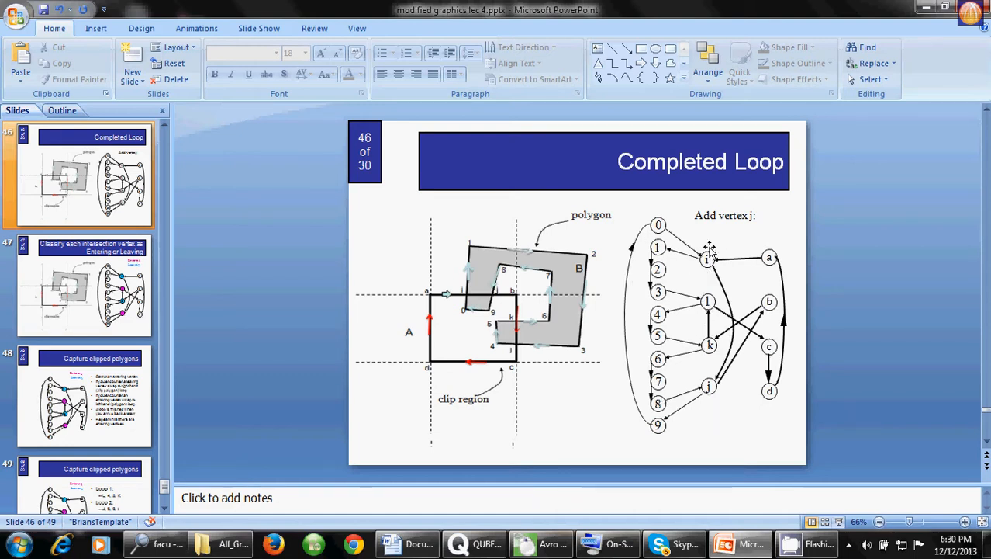
{"action": "mouse_move", "coordinate": [709, 285]}
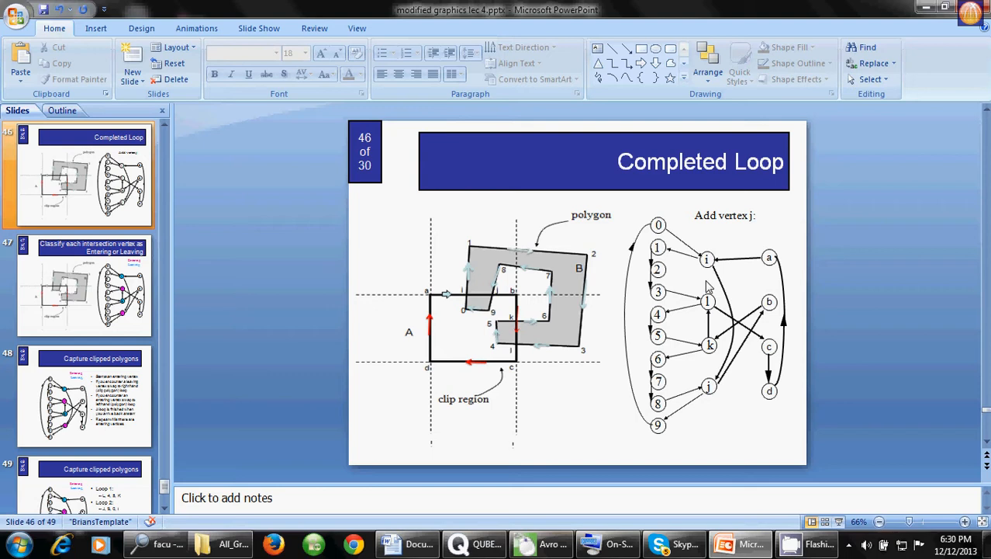
- Show slide 47, which classifies each intersection vertex as Entering or Leaving
{"action": "left_click", "coordinate": [84, 285]}
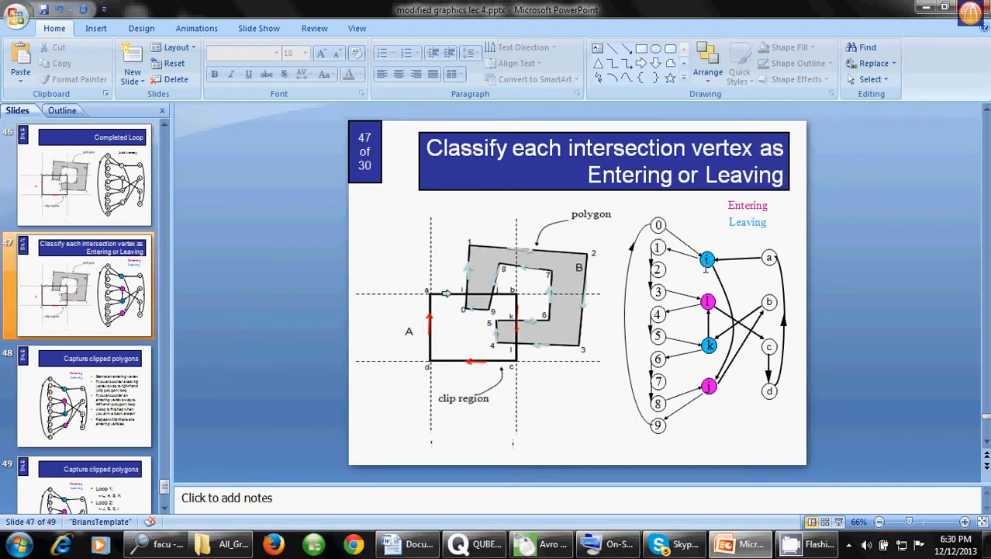
{"action": "mouse_move", "coordinate": [463, 307]}
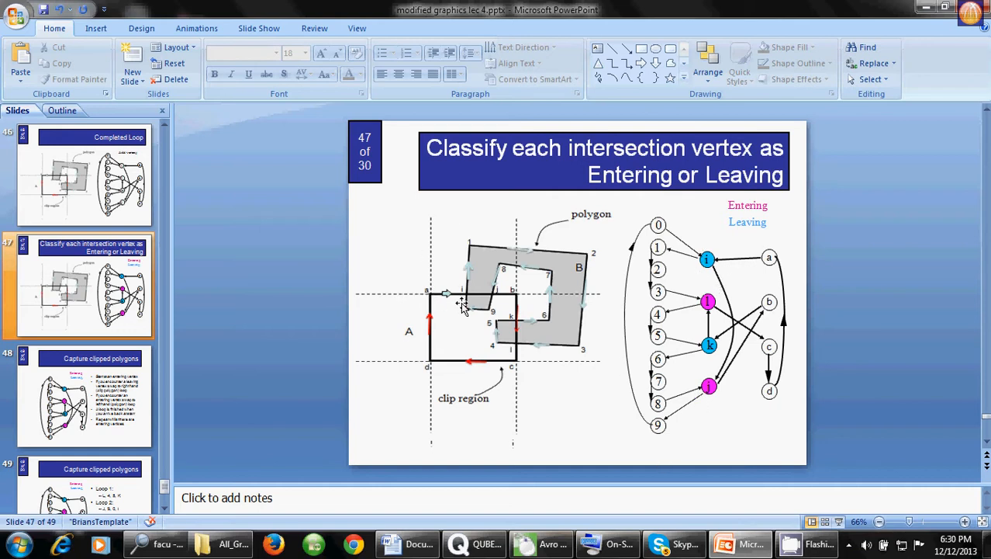
{"action": "mouse_move", "coordinate": [512, 369]}
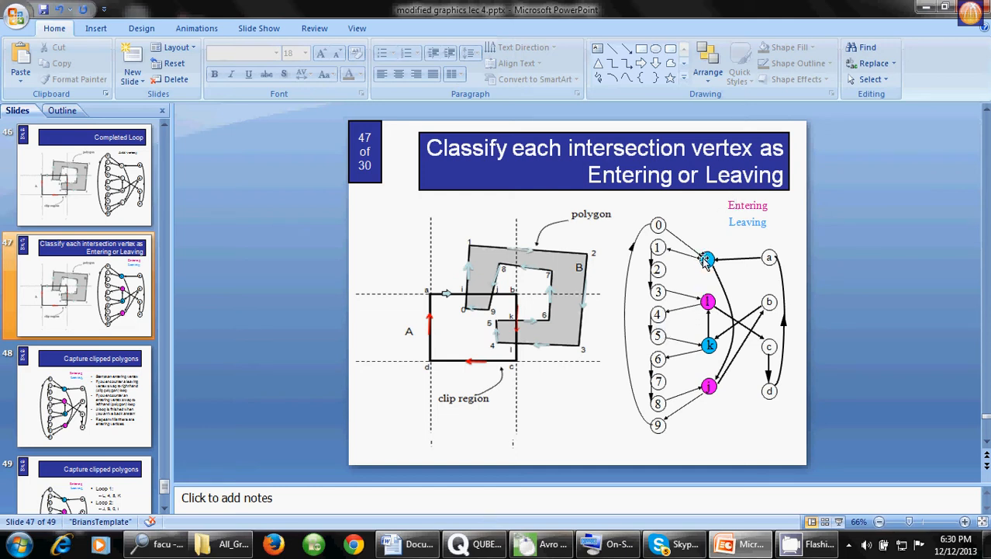
{"action": "mouse_move", "coordinate": [698, 249]}
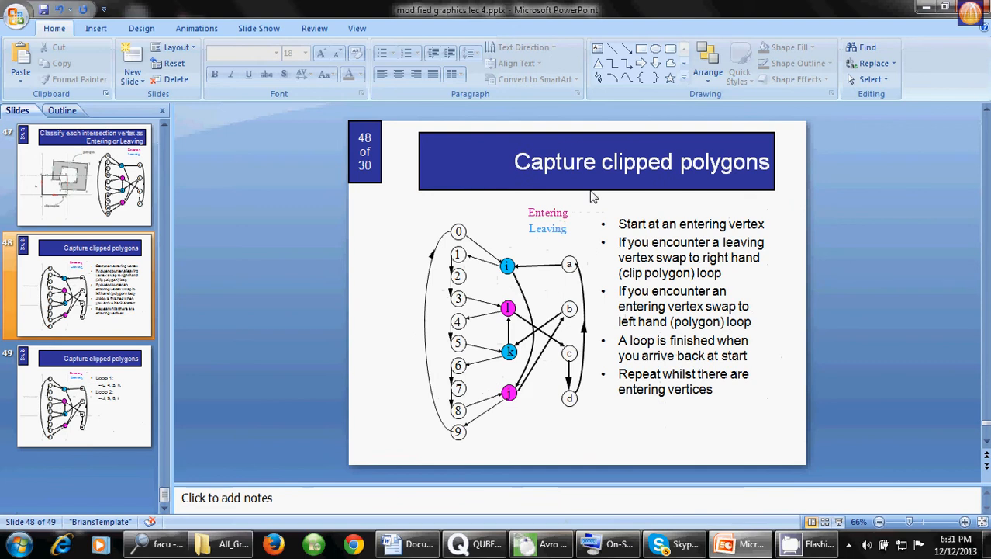
{"action": "mouse_move", "coordinate": [642, 229]}
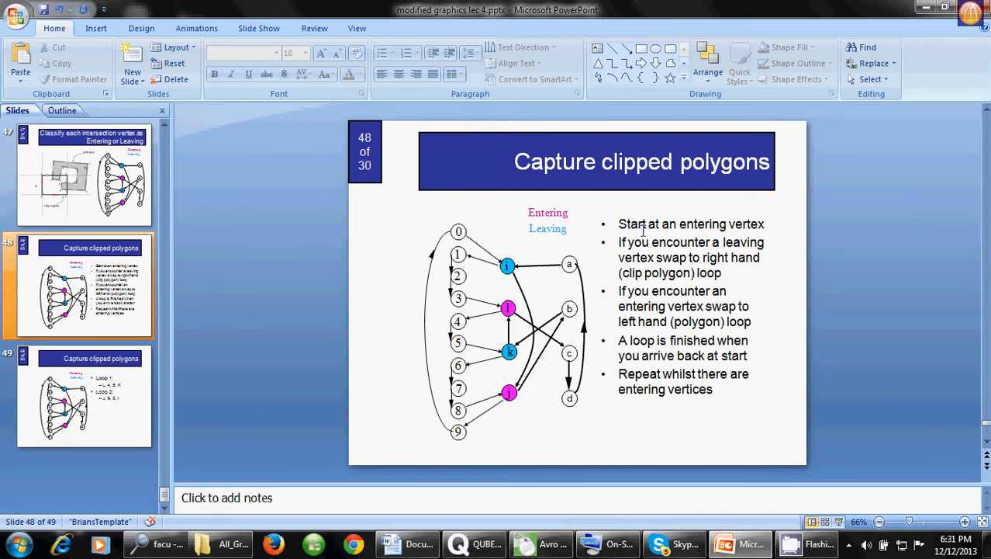
{"action": "mouse_move", "coordinate": [698, 230]}
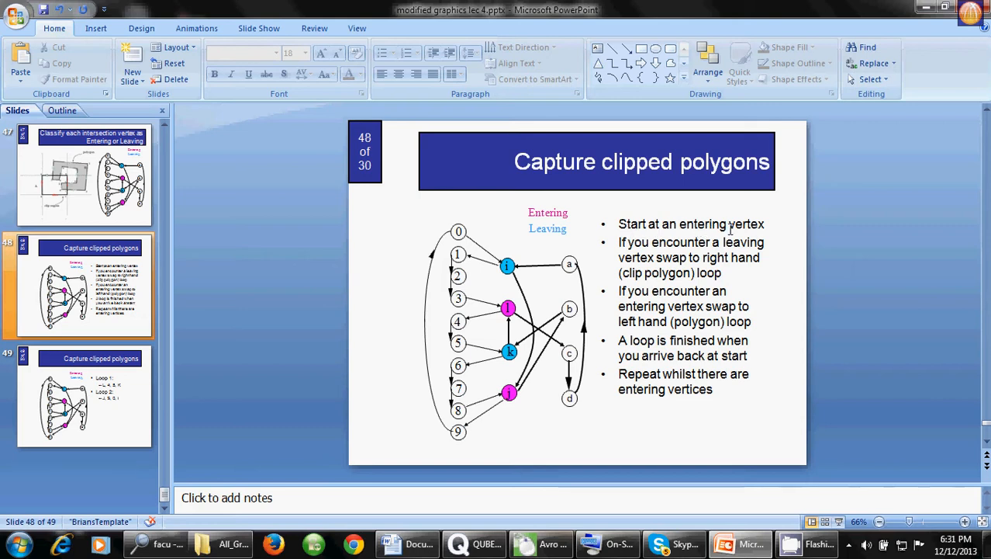
{"action": "mouse_move", "coordinate": [475, 356]}
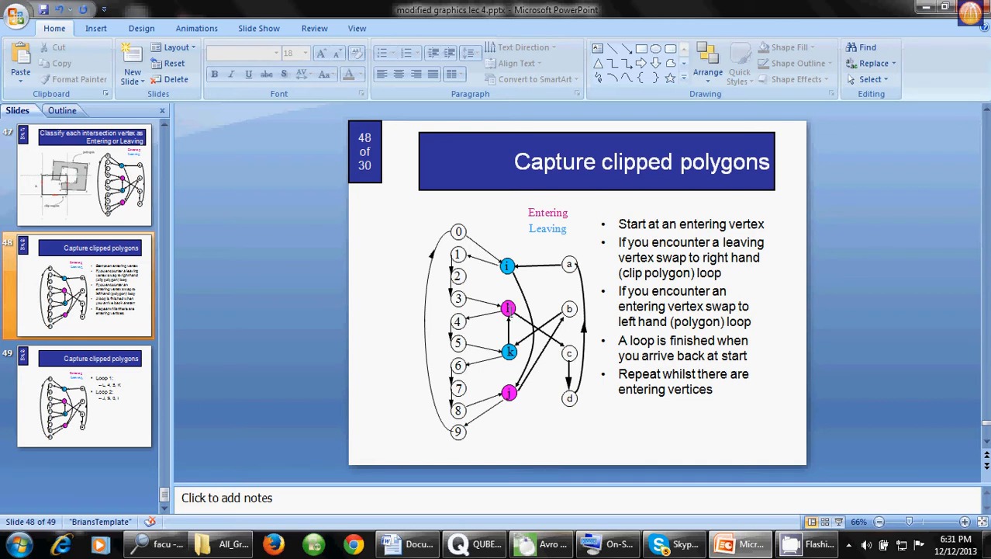
{"action": "mouse_move", "coordinate": [642, 257]}
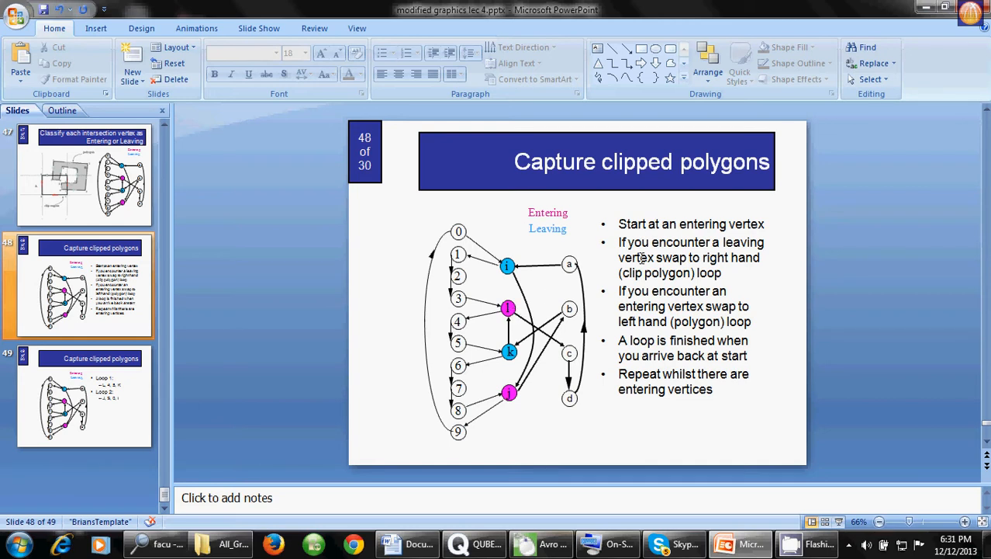
{"action": "mouse_move", "coordinate": [624, 251]}
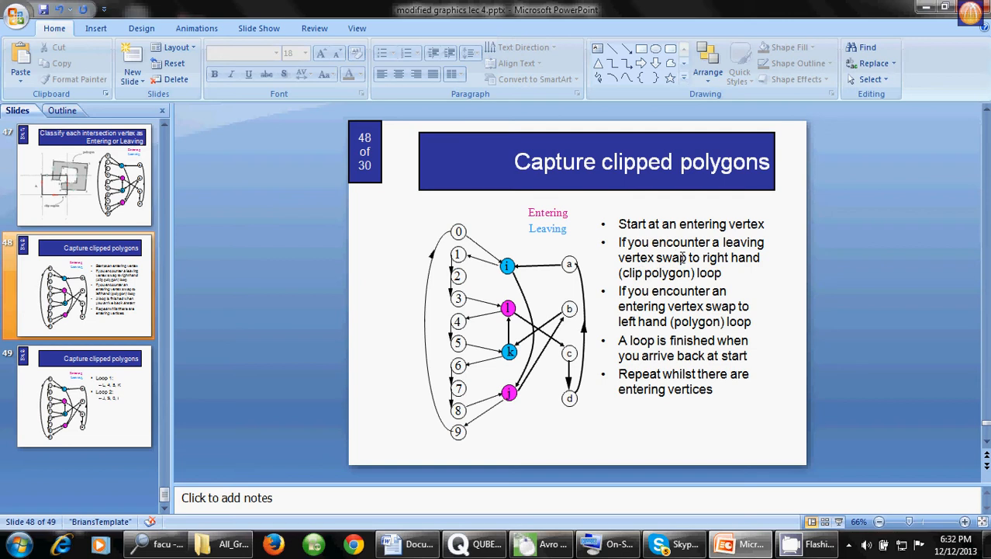
{"action": "mouse_move", "coordinate": [608, 296]}
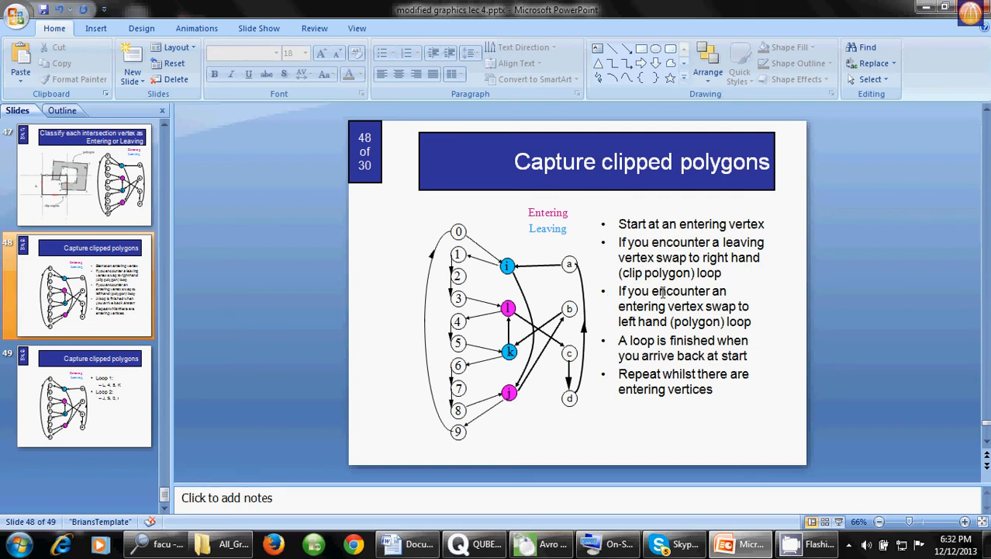
{"action": "mouse_move", "coordinate": [647, 318]}
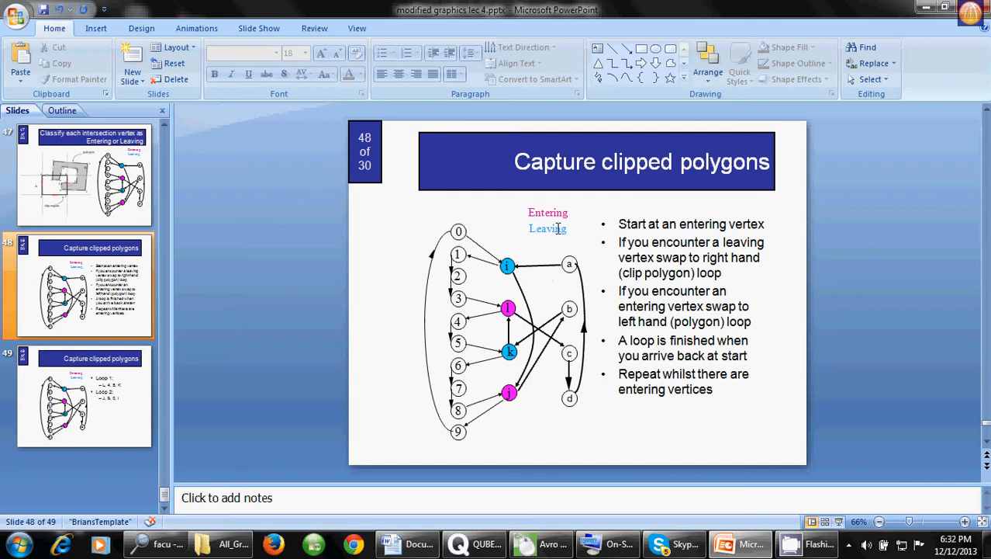
{"action": "mouse_move", "coordinate": [669, 274]}
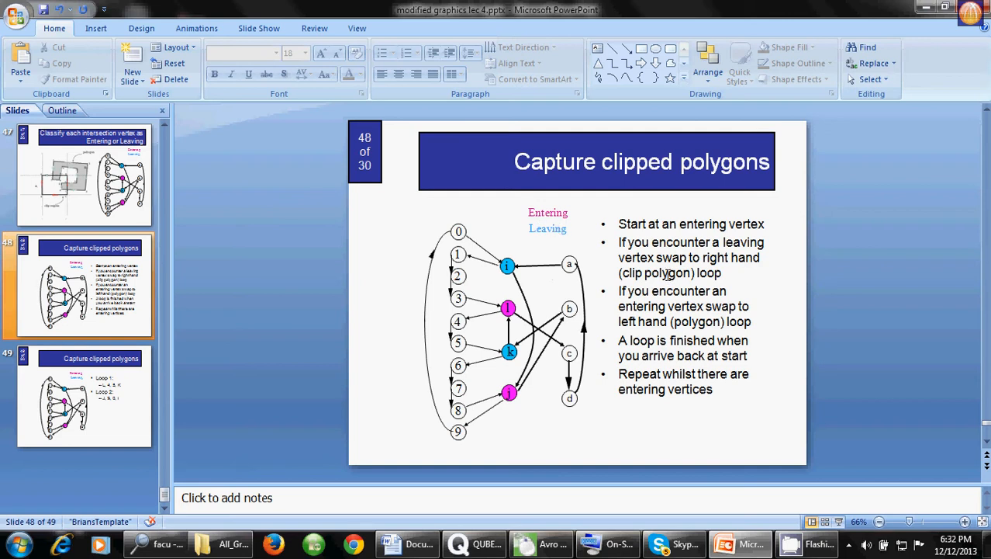
{"action": "mouse_move", "coordinate": [674, 247]}
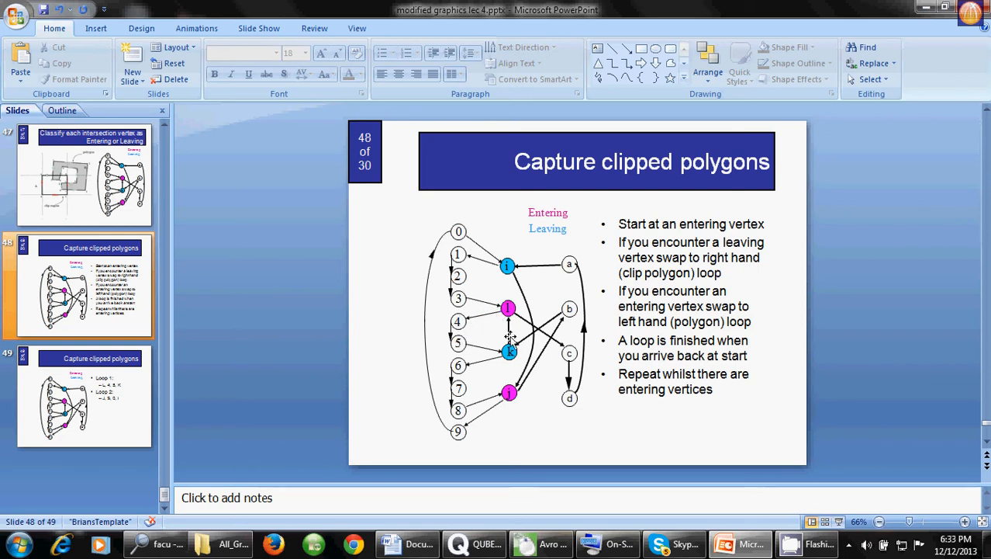
{"action": "mouse_move", "coordinate": [512, 326]}
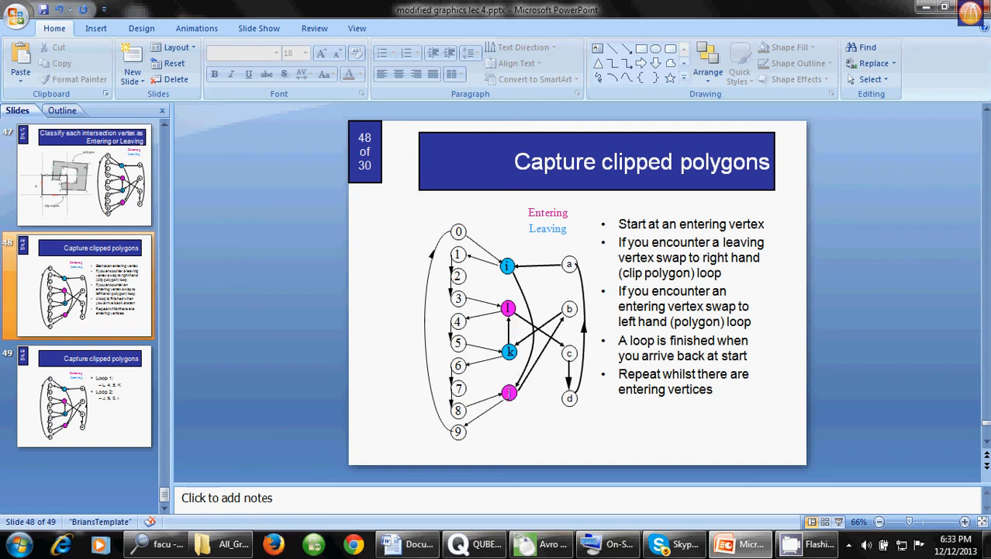
{"action": "mouse_move", "coordinate": [512, 380]}
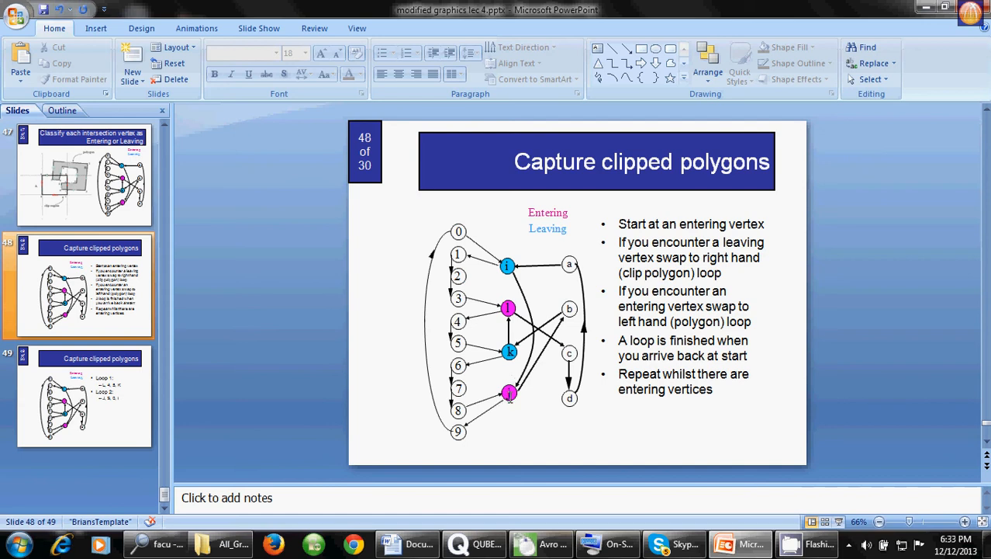
{"action": "mouse_move", "coordinate": [463, 422]}
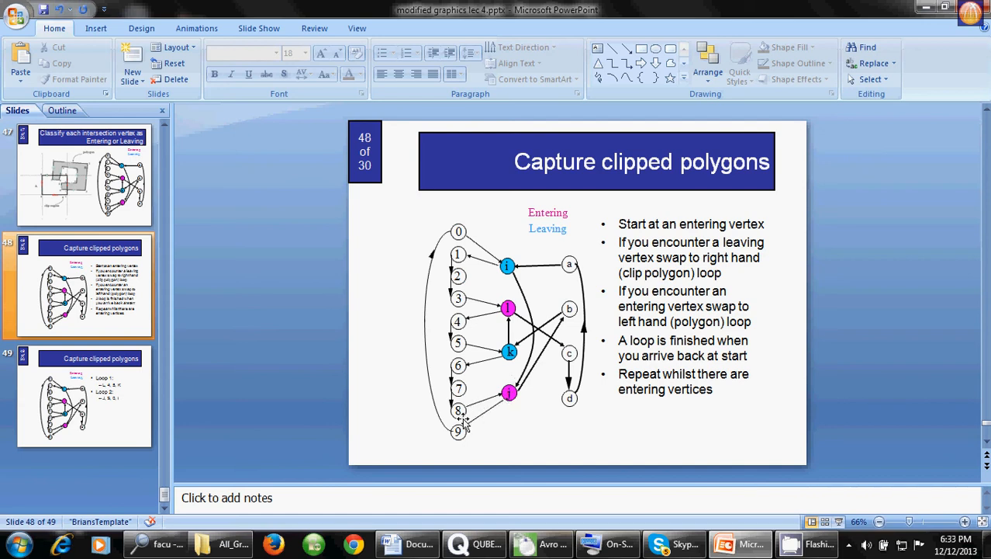
{"action": "mouse_move", "coordinate": [453, 226]}
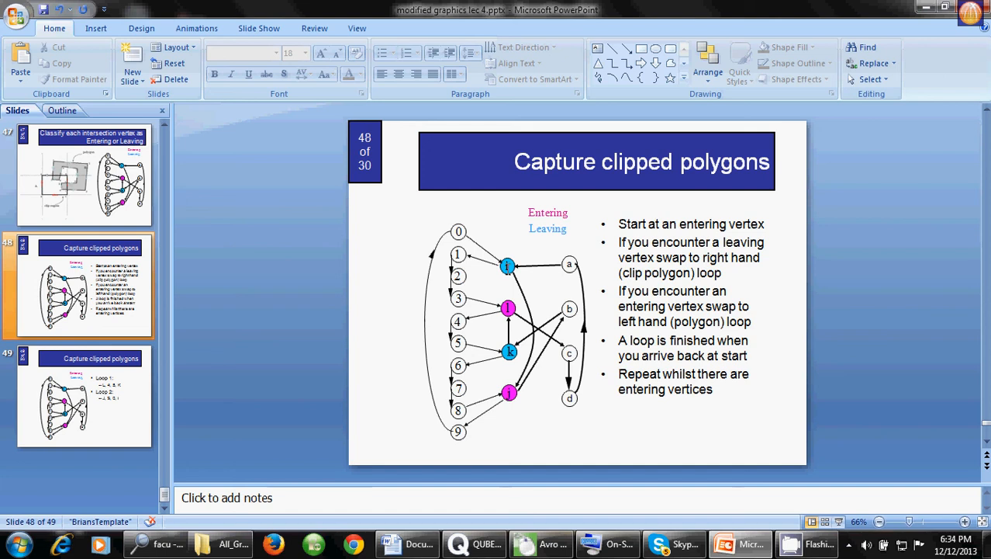
{"action": "mouse_move", "coordinate": [497, 272]}
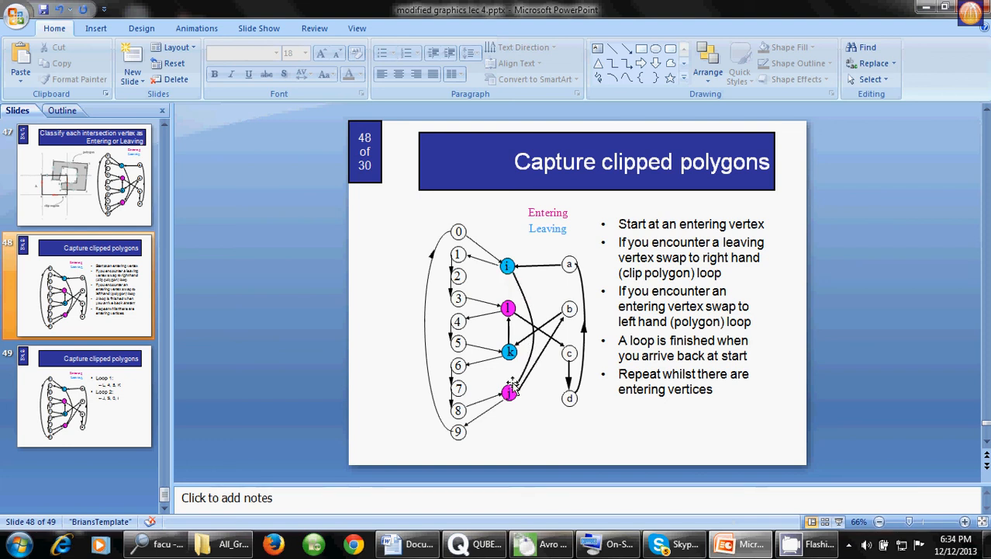
{"action": "mouse_move", "coordinate": [500, 405]}
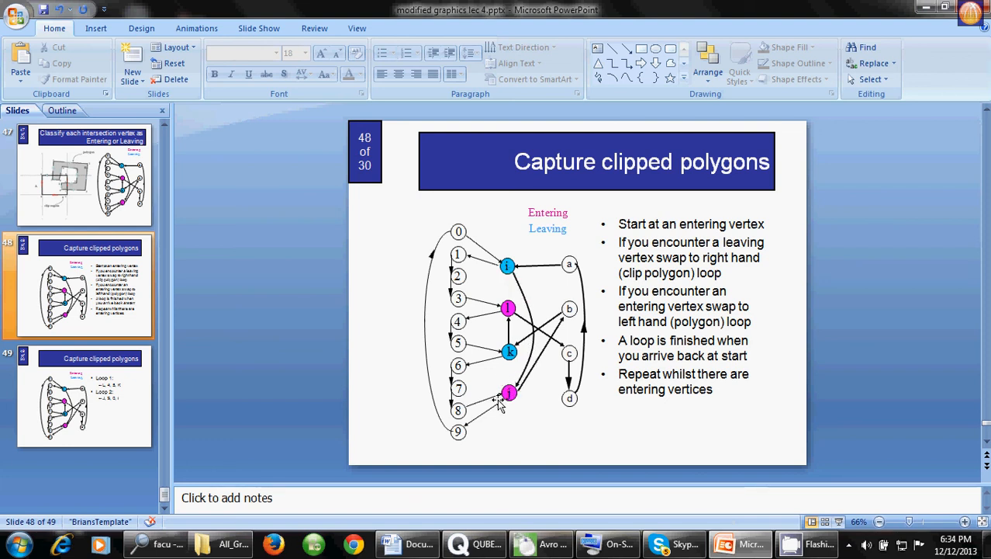
- Land on slide 49 listing Loop 1 and Loop 2 after briefly revisiting the capture-rules slide 48
{"action": "left_click", "coordinate": [77, 396]}
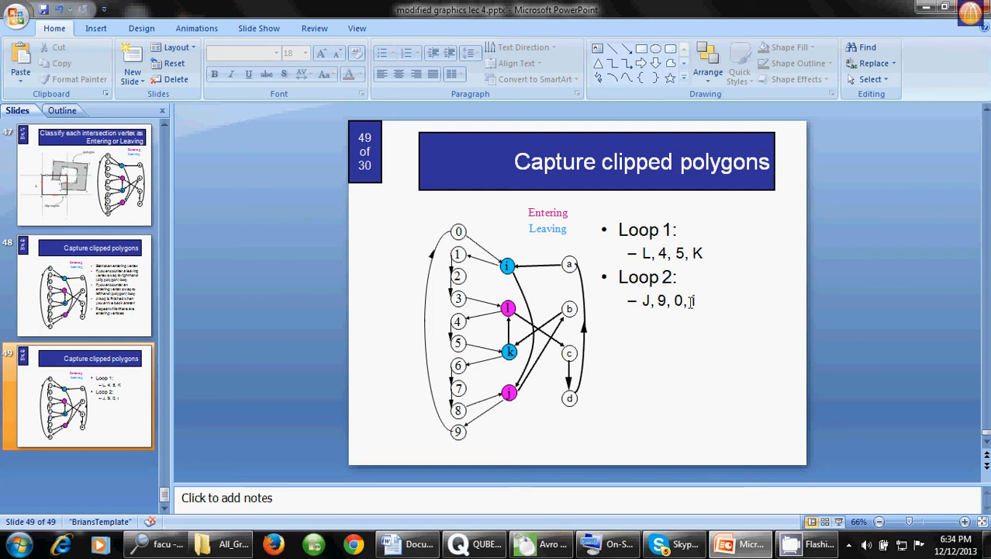
{"action": "left_click", "coordinate": [84, 285]}
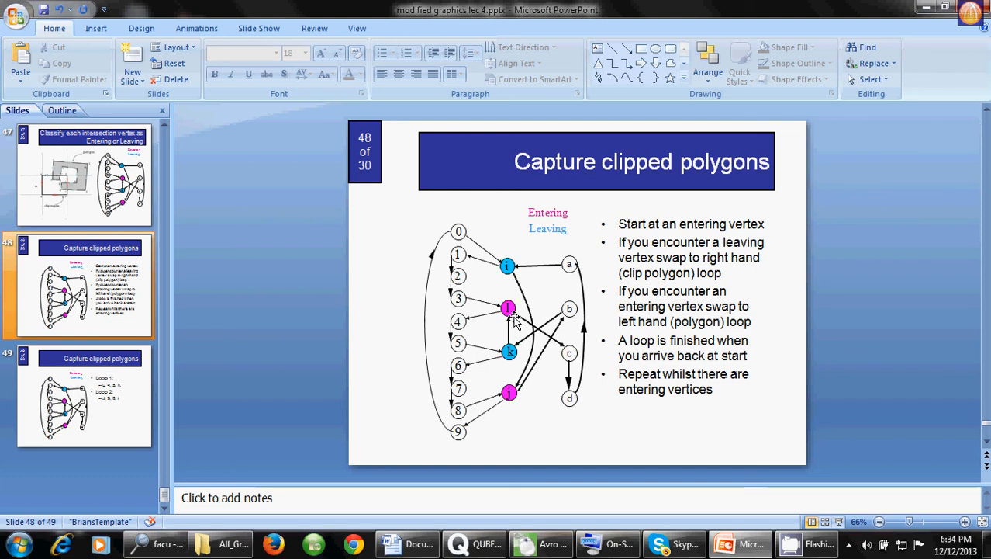
{"action": "left_click", "coordinate": [77, 396]}
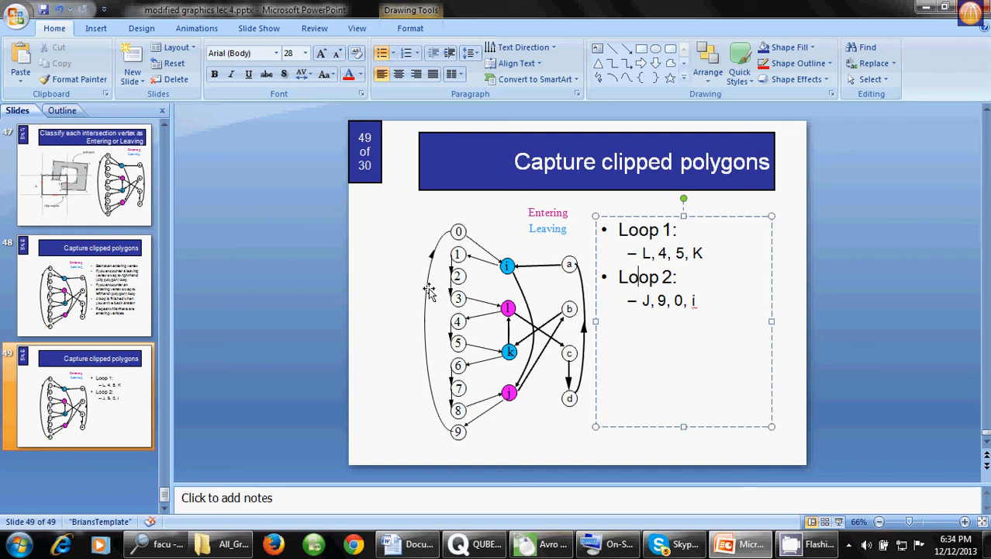
{"action": "left_click", "coordinate": [301, 321]}
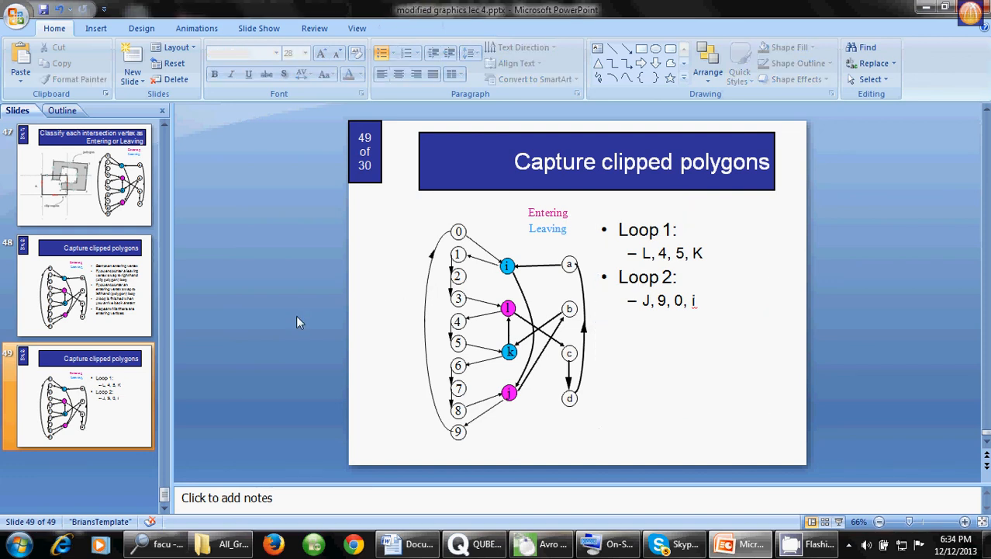